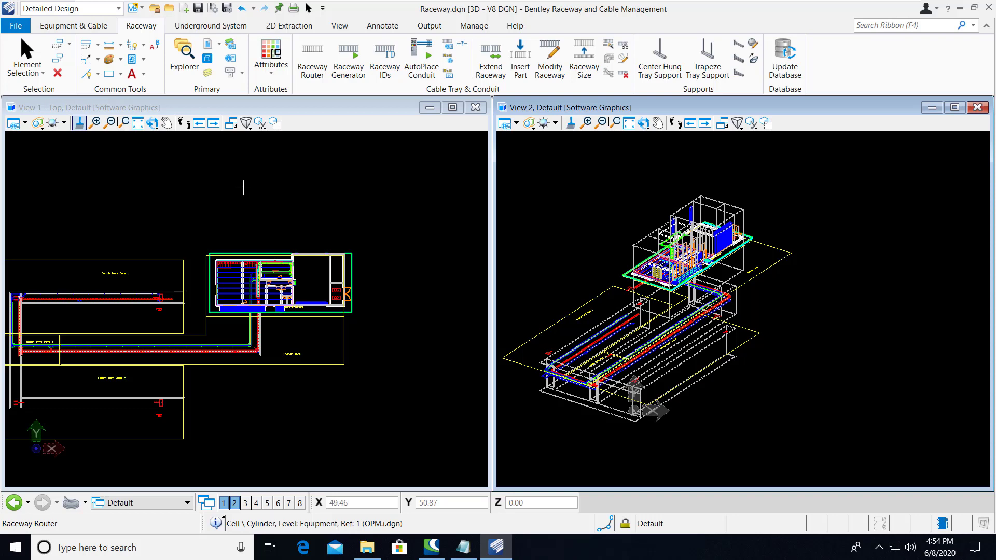
Start the Raceway Router for the OBO MKS 35 cable tray, raceway number A1.
click(312, 59)
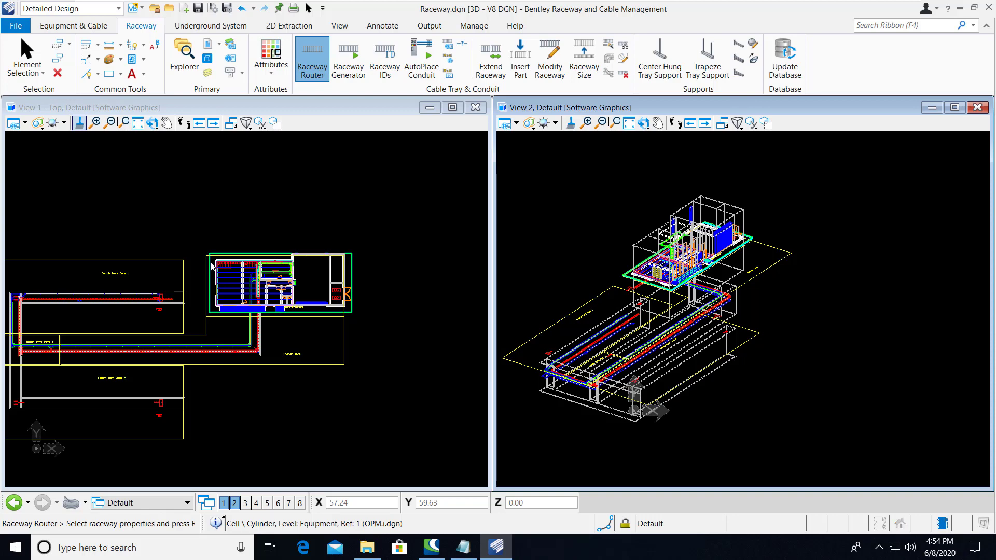
click(311, 58)
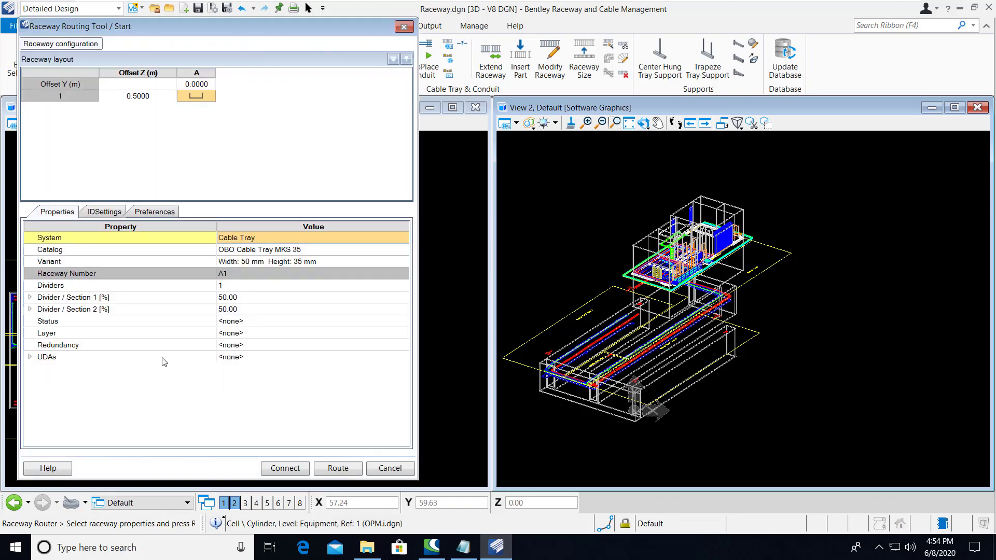
Apply the MyFavoriteUDAs preset: hot-dip galvanised, unperforated strip-galvanised cover, BOQ accessories yes.
click(29, 356)
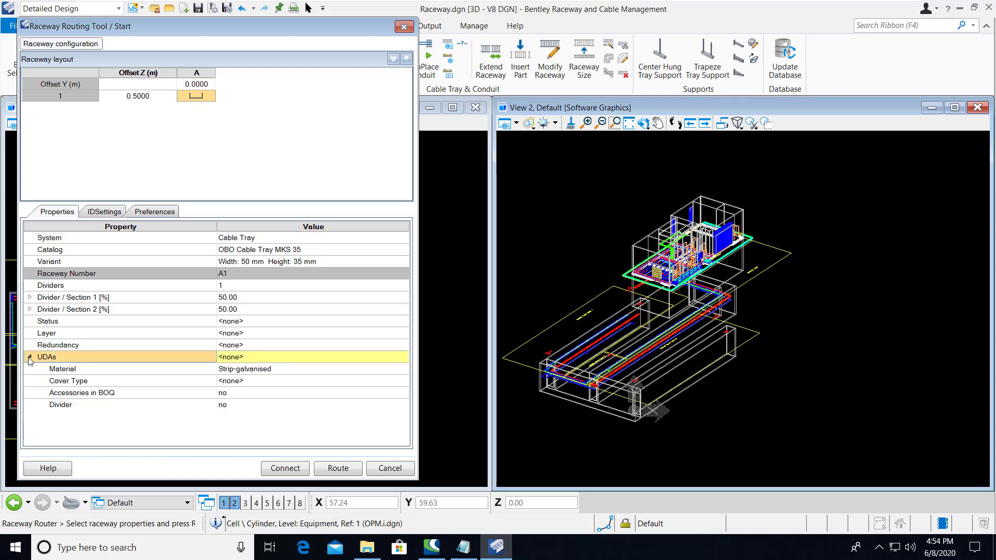
click(403, 356)
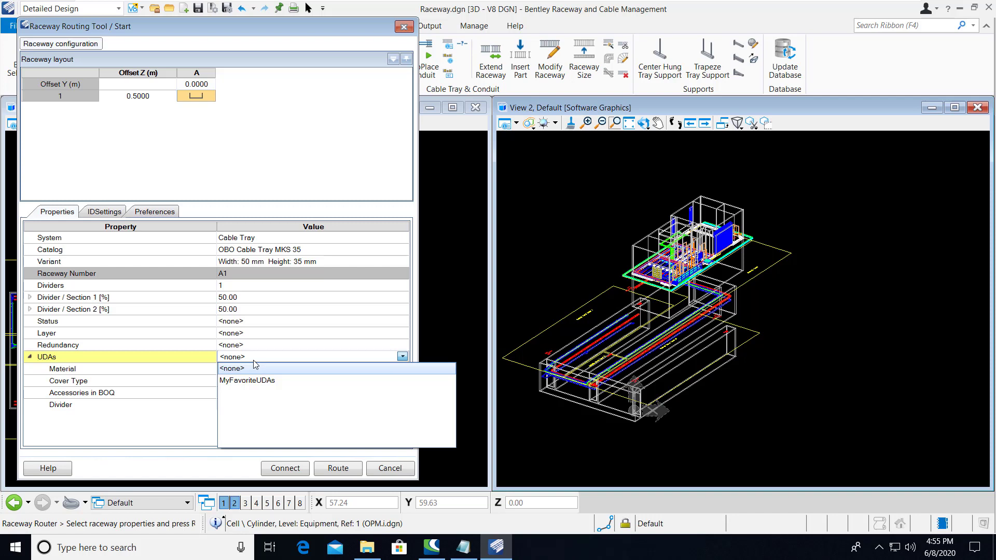
mouse_move(254, 379)
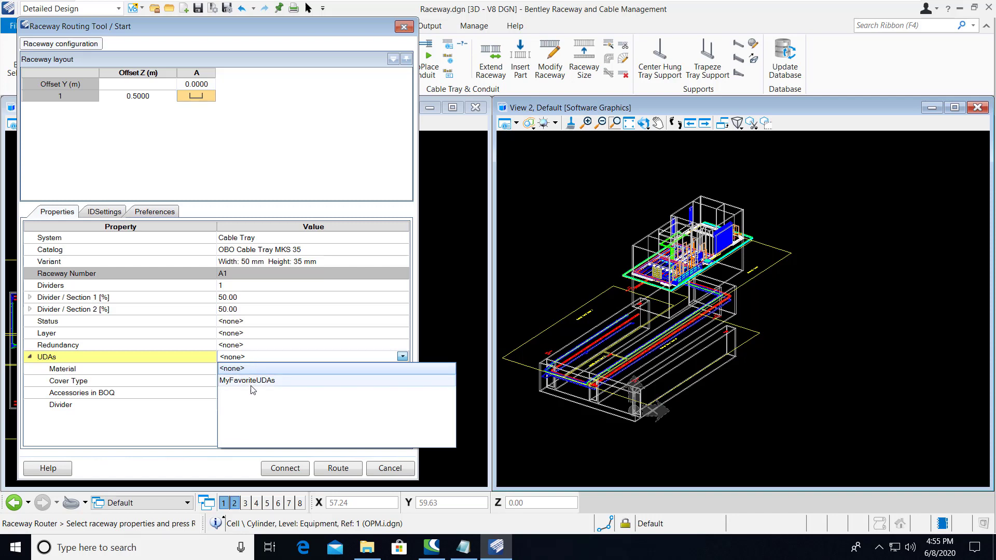
click(248, 380)
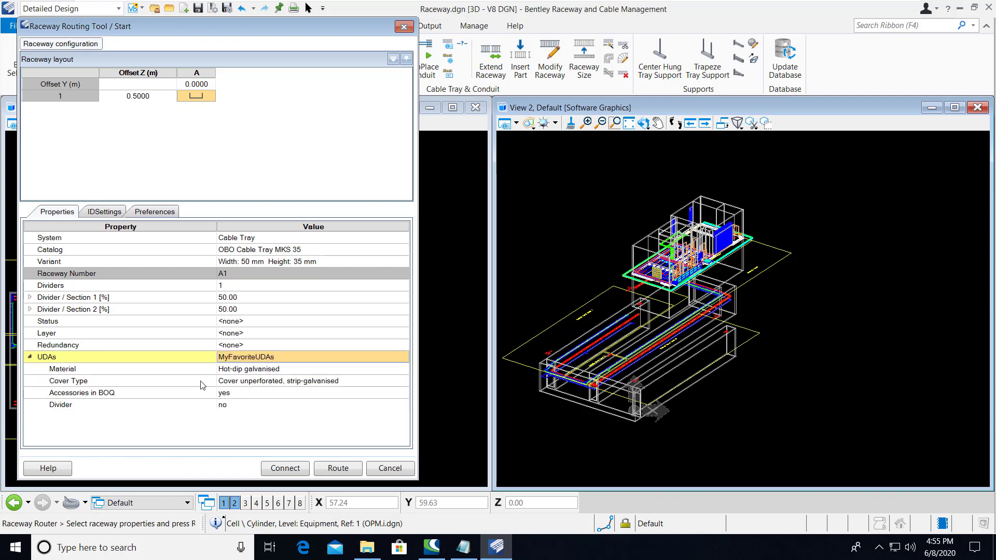
mouse_move(245, 371)
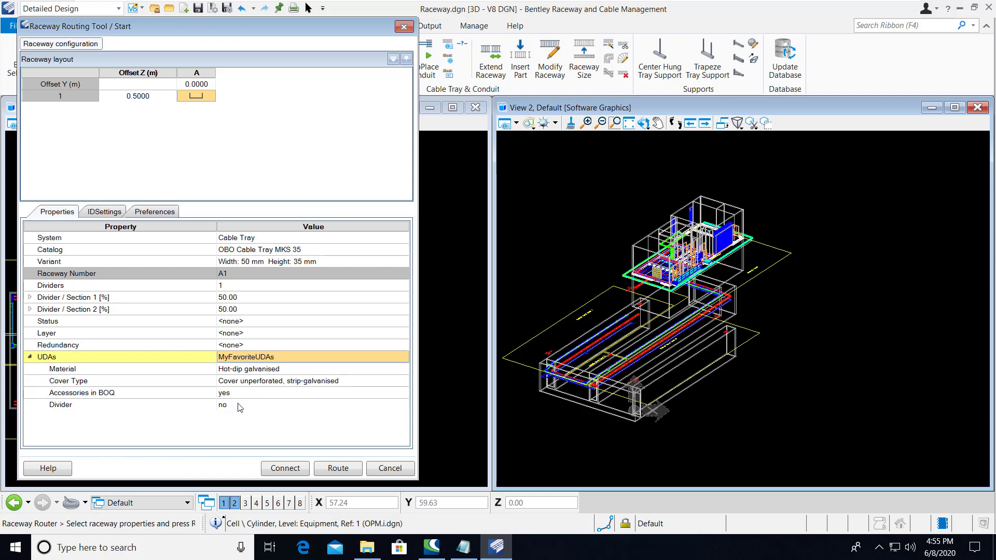
click(80, 392)
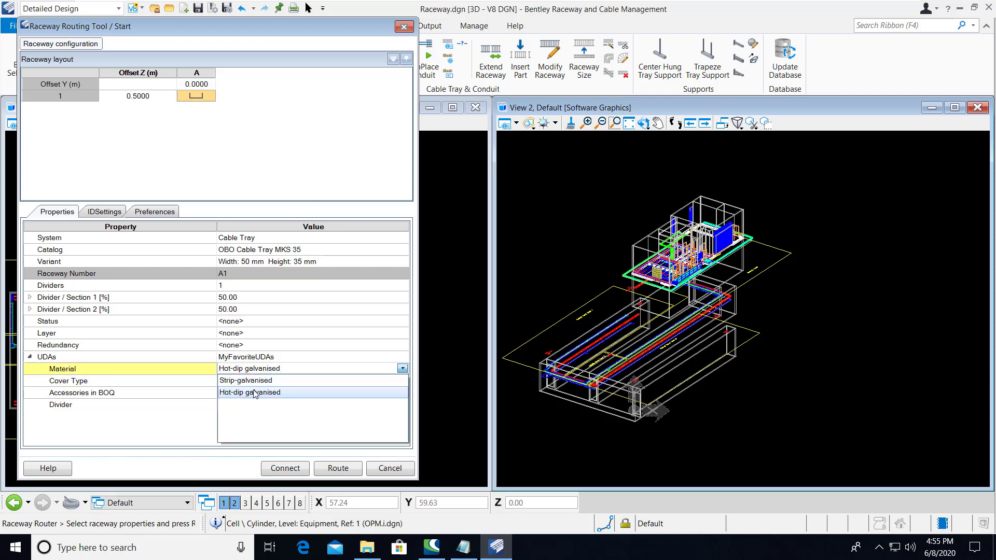
Set material to Strip-galvanised for MyFavoriteUDAs2 and show the configuration SaveUDA/Save controls.
click(245, 379)
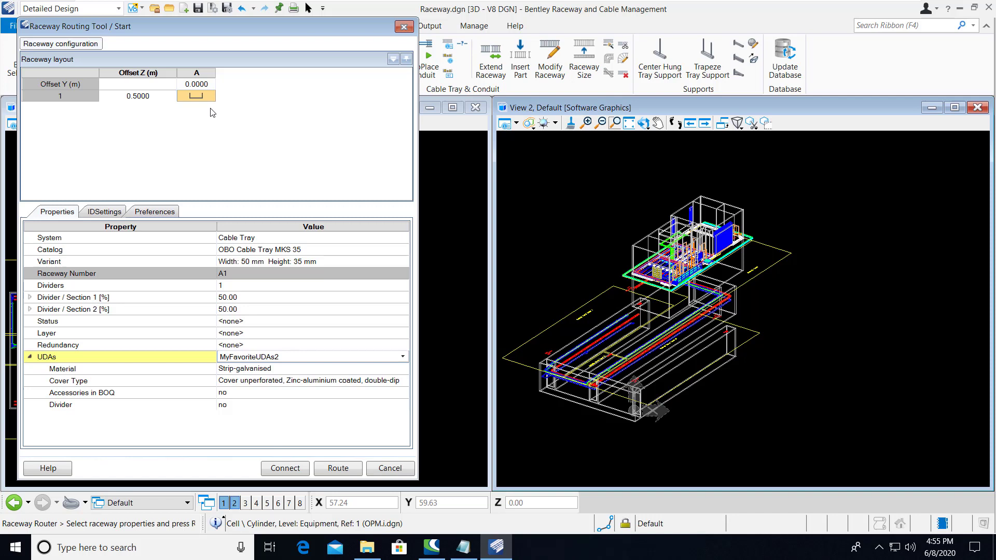
click(60, 43)
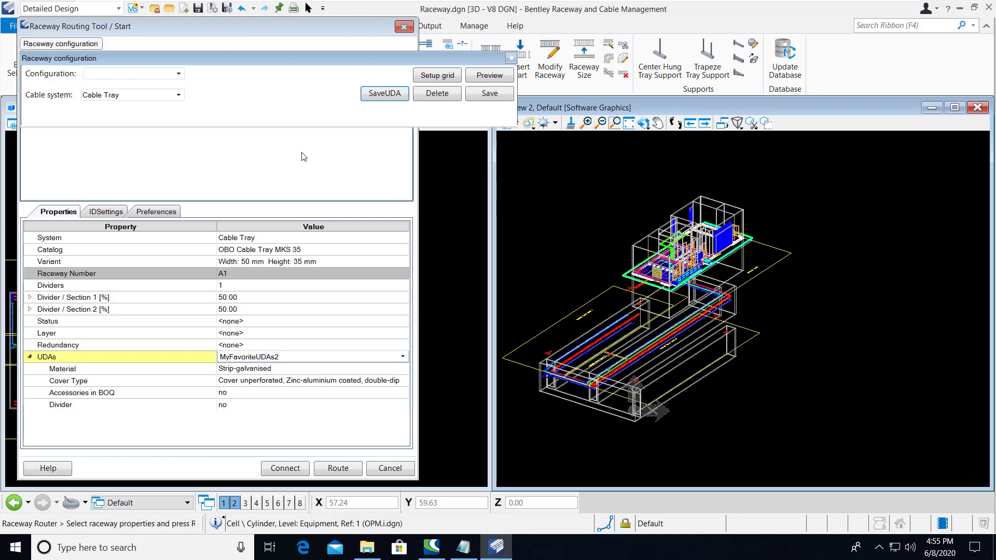
click(403, 356)
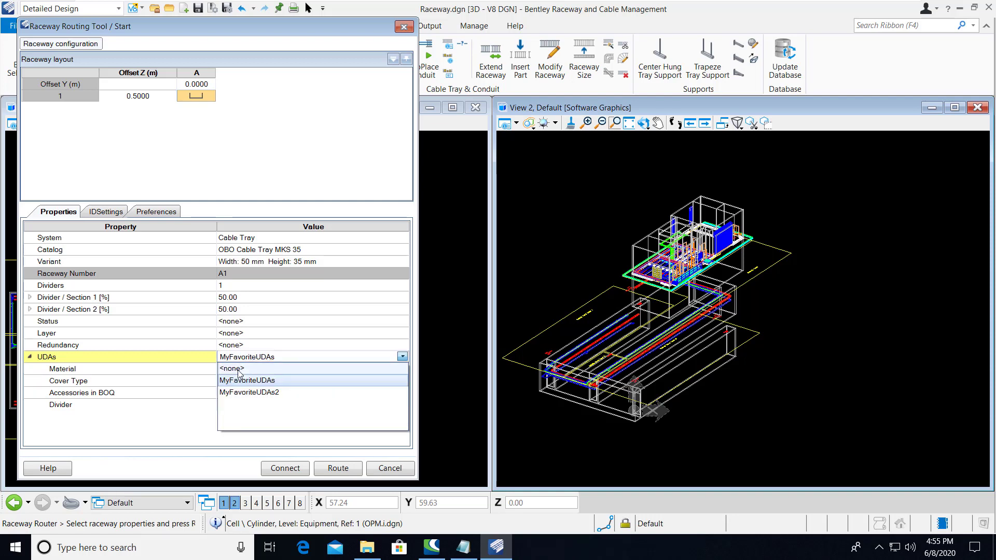
Clear the UDAs preset back to <none>, keeping both saved presets available.
click(231, 368)
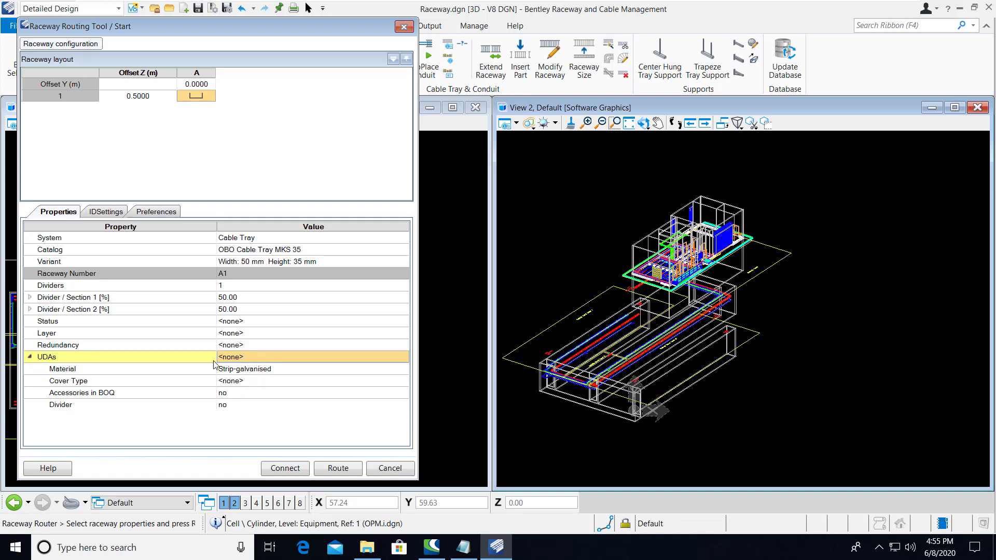
mouse_move(258, 375)
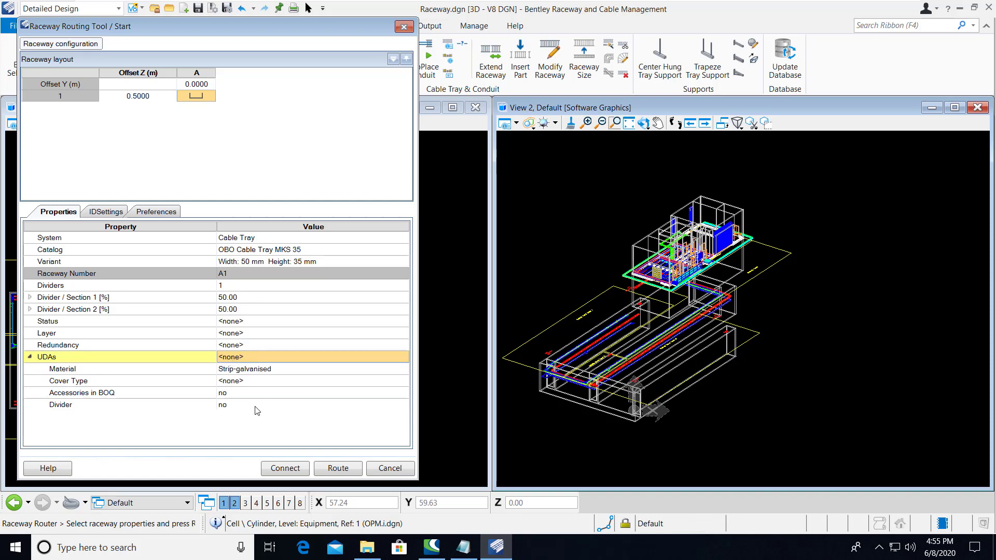
mouse_move(253, 364)
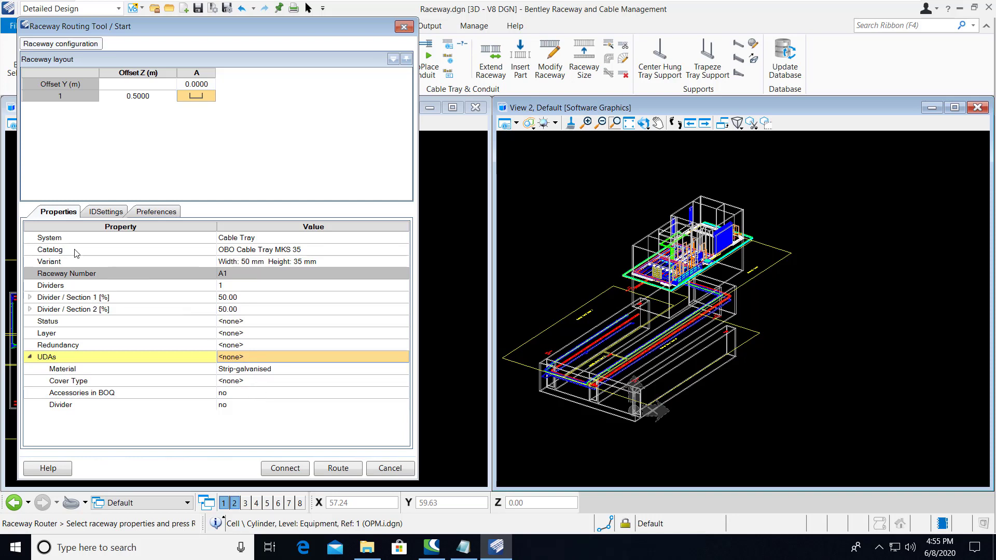
Make the raceway a Conduits system with the Allied Kwik-Couple Galvanized Rigid Conduit catalog, no UDA presets.
click(403, 249)
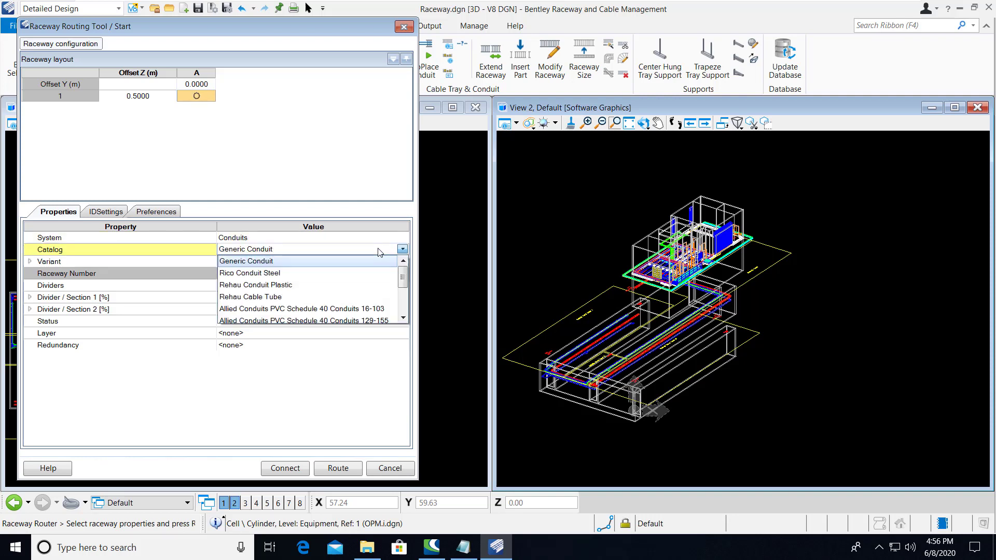
scroll(down, 3)
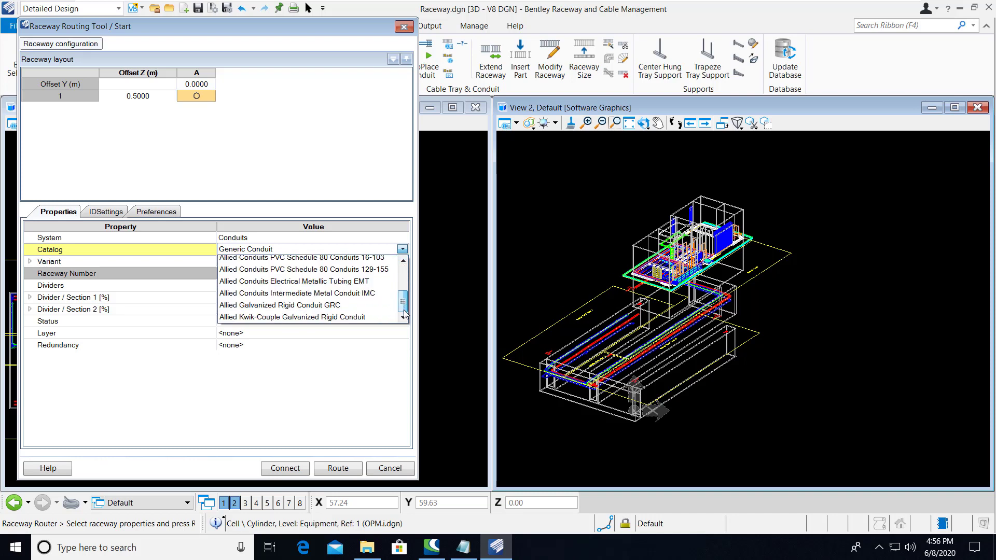
click(293, 318)
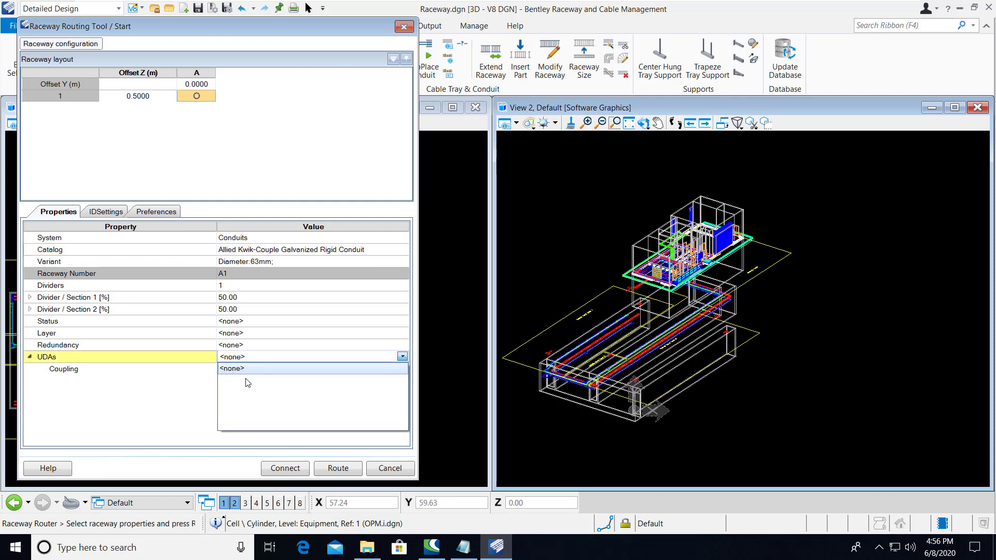
mouse_move(73, 373)
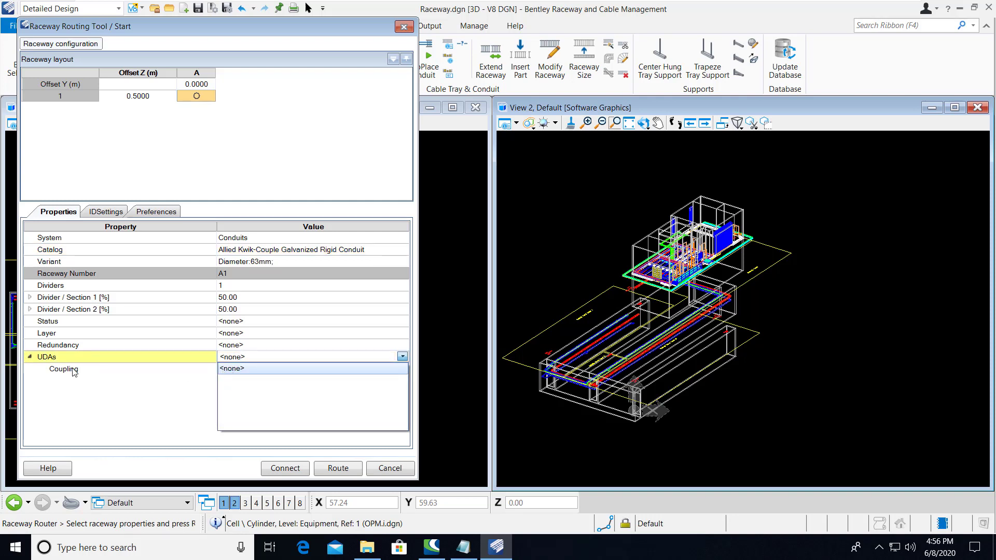
click(232, 368)
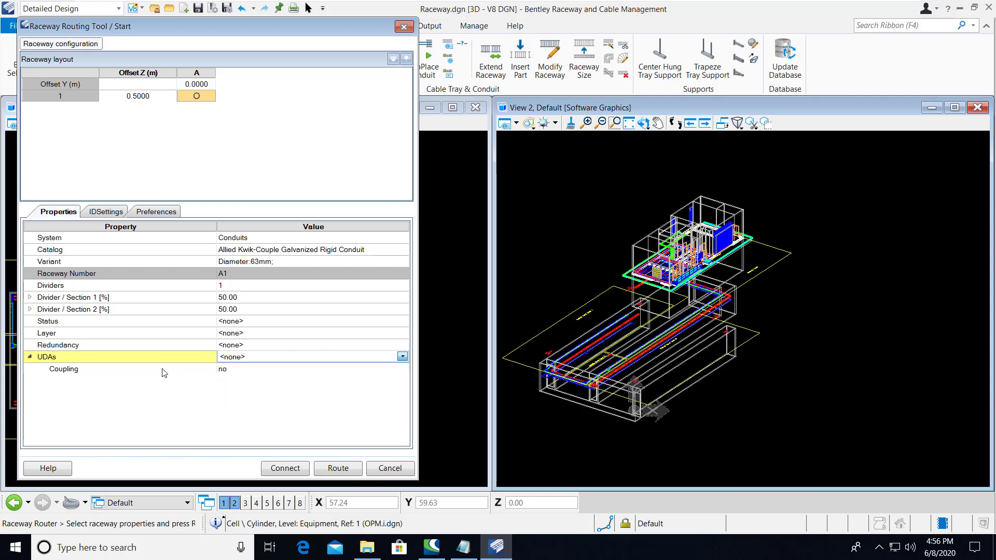